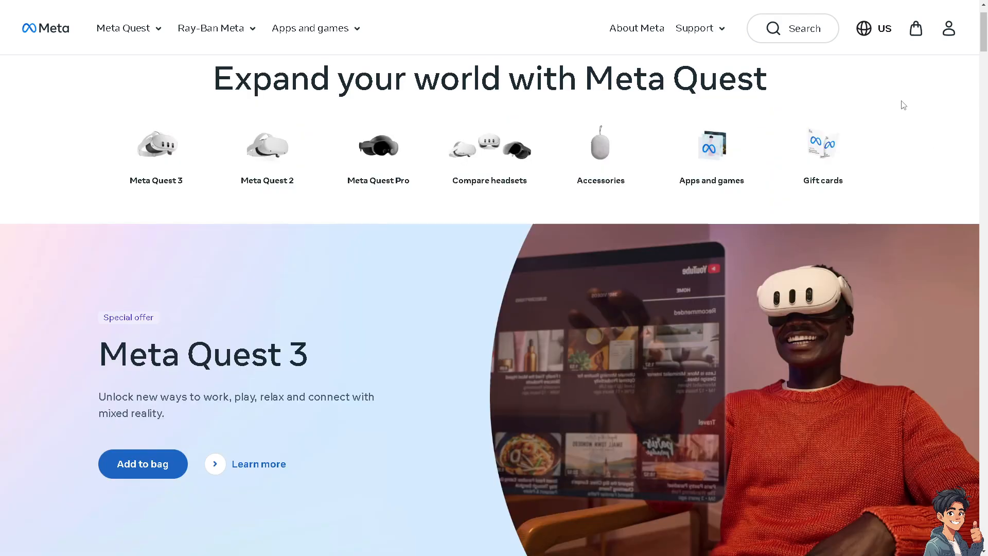
- Bring up the Meta account login panel from the account icon on the Meta Quest homepage
left_click(948, 29)
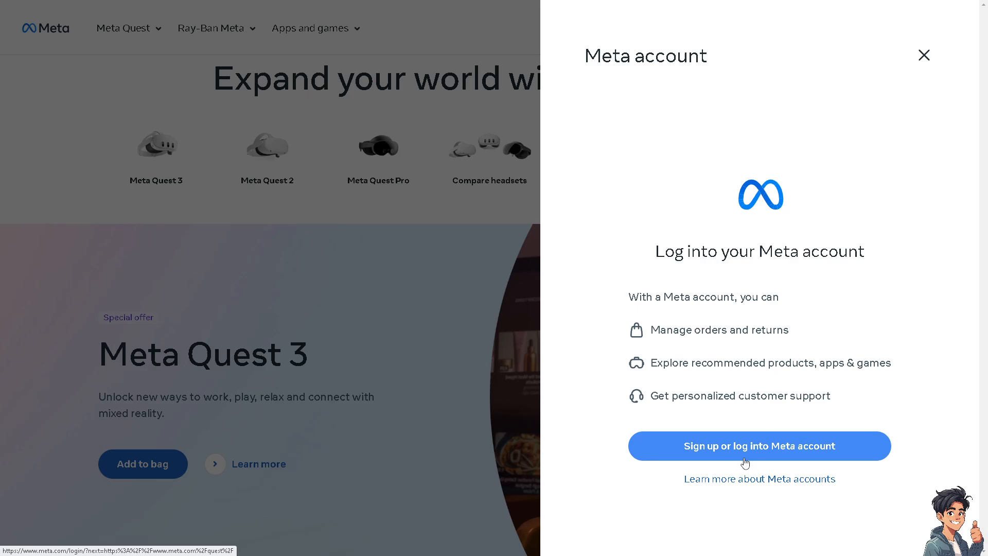
mouse_move(731, 438)
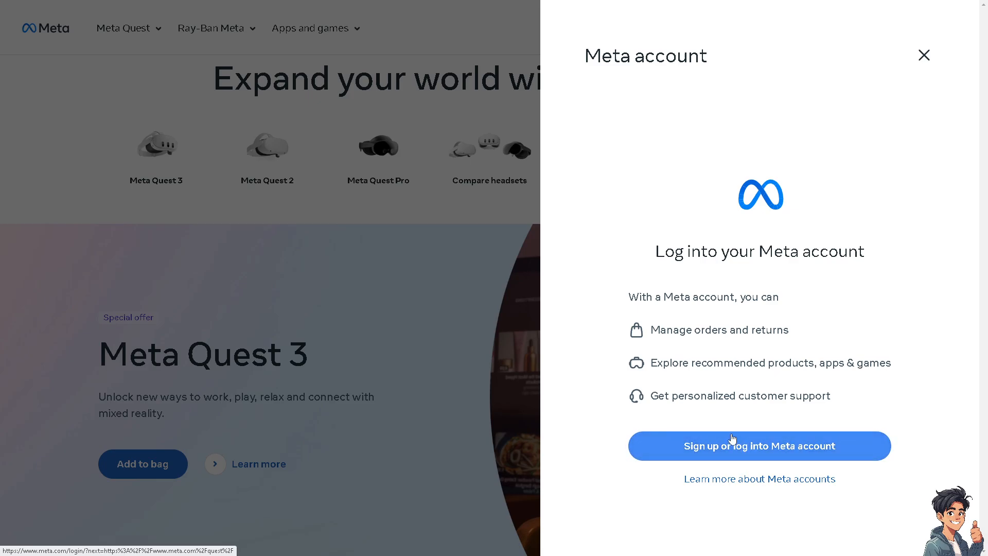
left_click(759, 446)
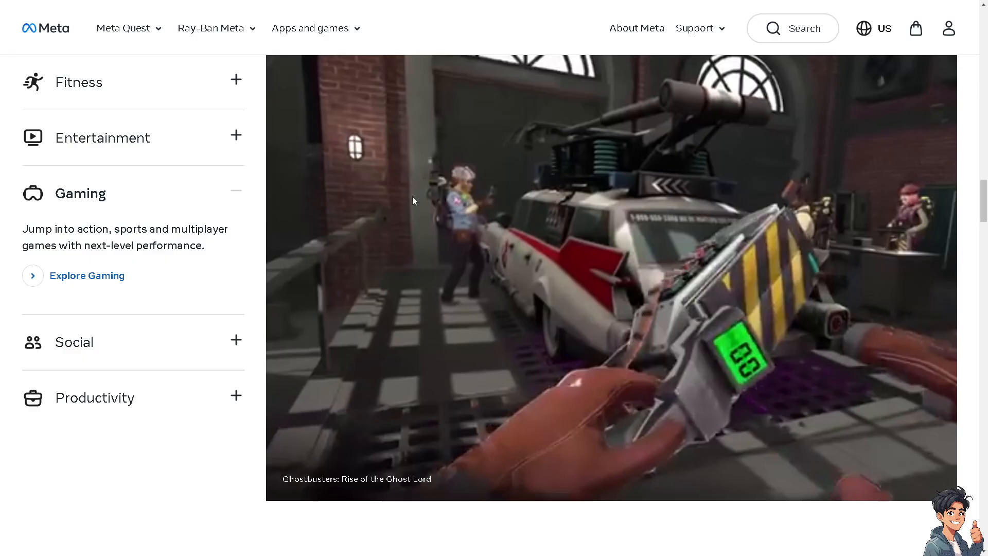
- Expand the Entertainment, Gaming, Social and Productivity category descriptions one after another
left_click(102, 137)
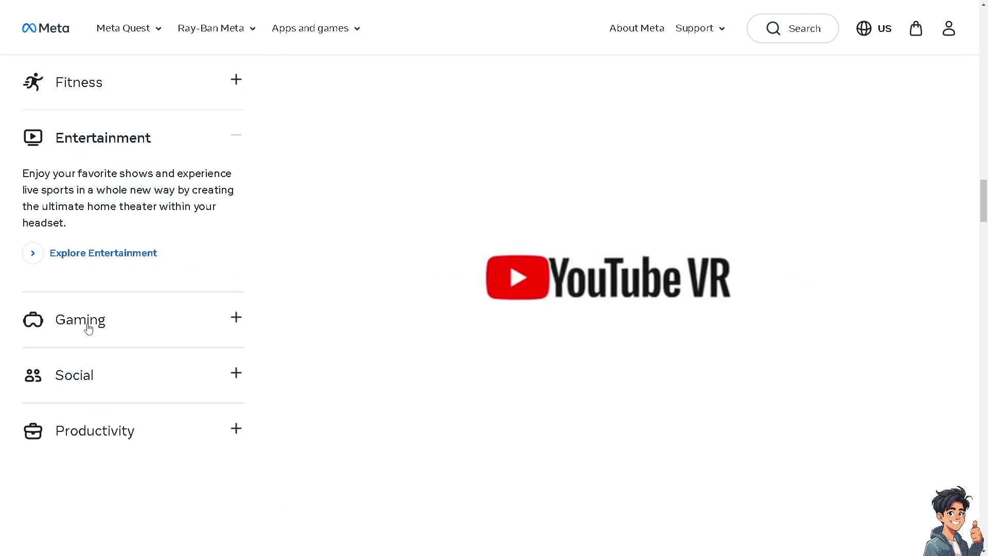
left_click(80, 319)
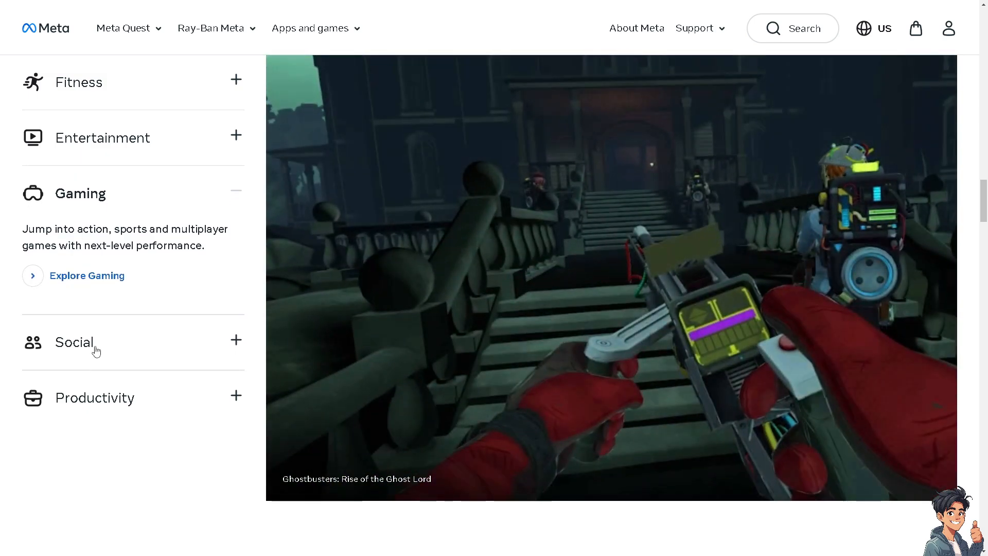
left_click(74, 342)
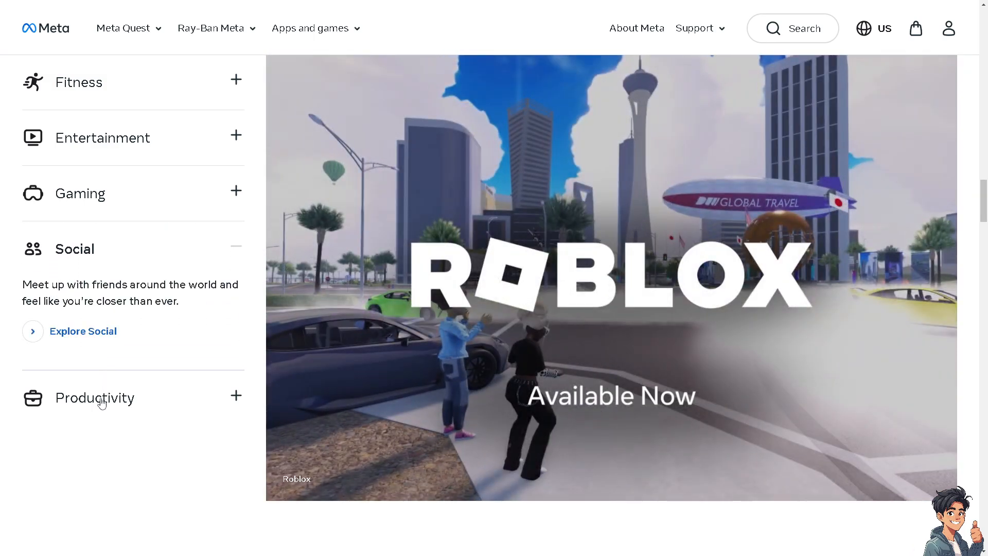
left_click(95, 397)
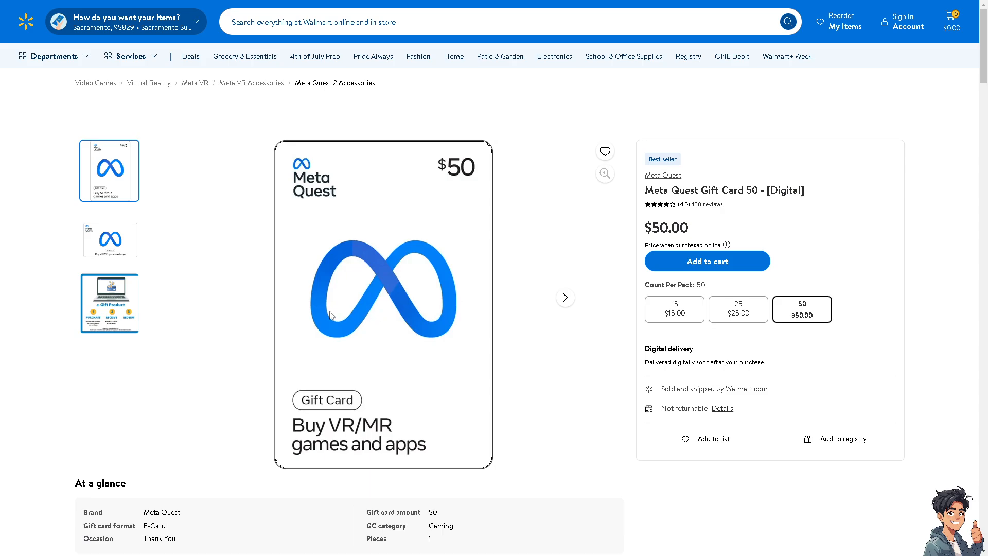
mouse_move(179, 306)
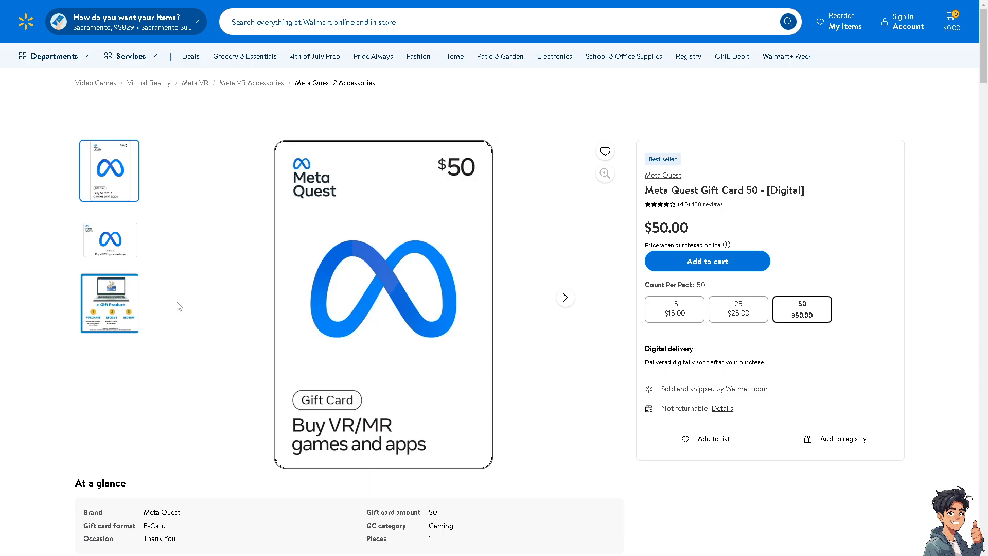
mouse_move(366, 402)
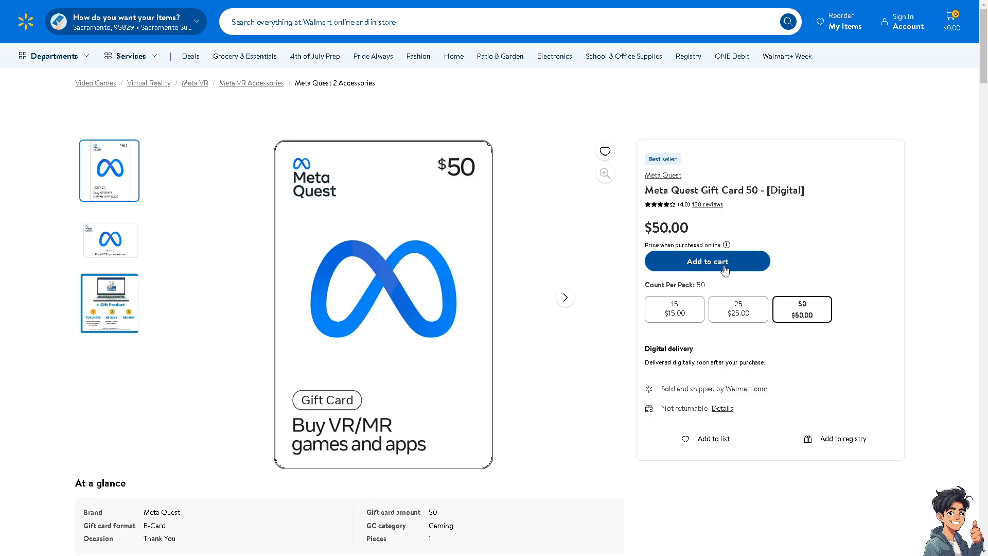
left_click(674, 309)
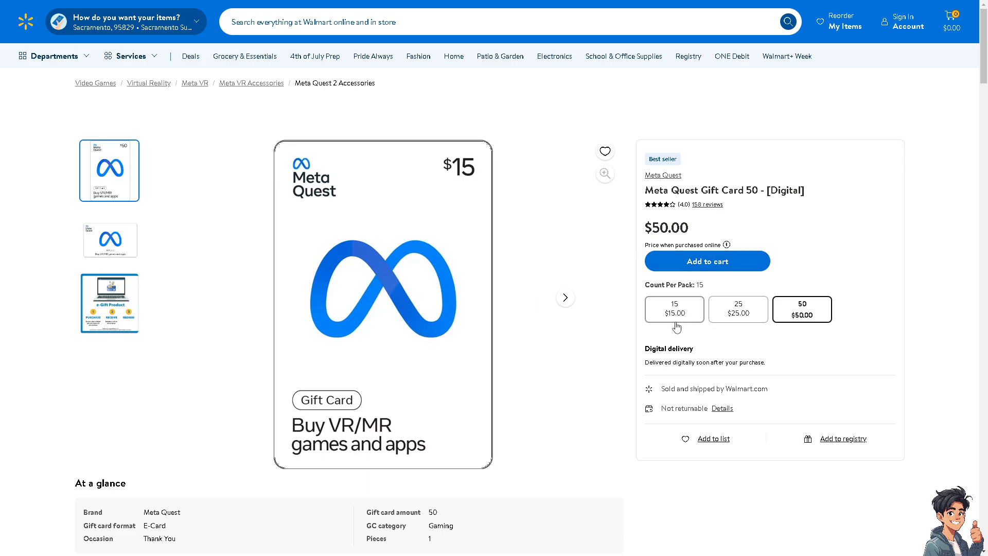
left_click(108, 237)
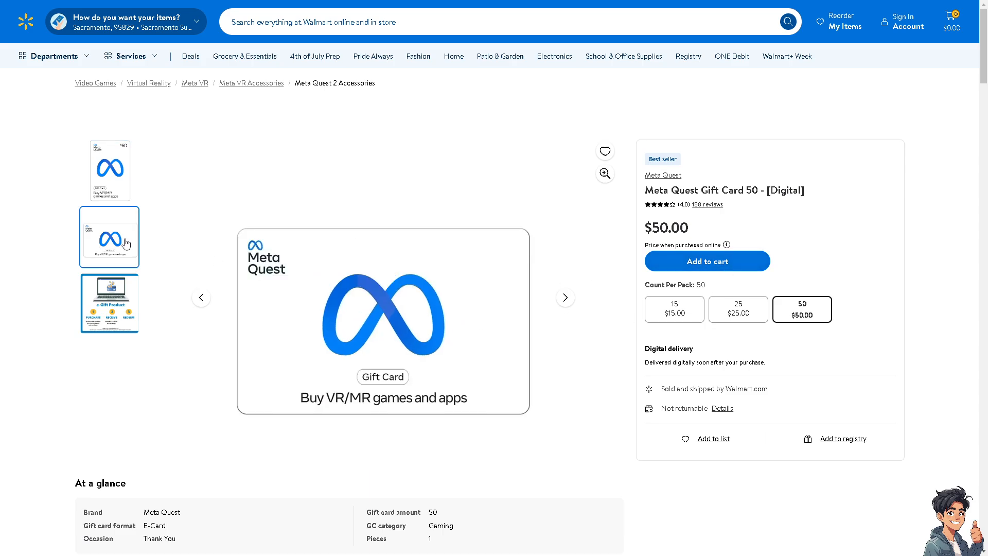
left_click(738, 309)
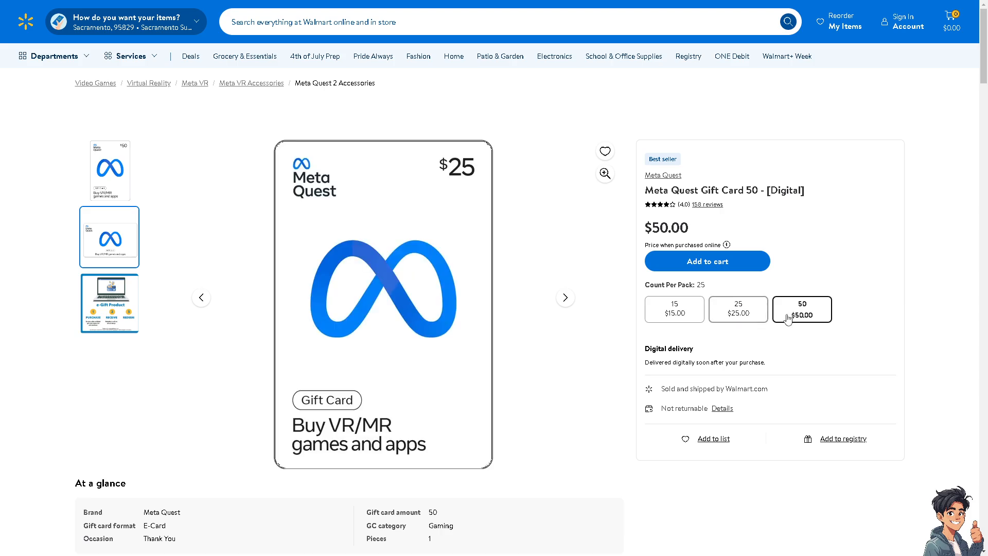
left_click(737, 309)
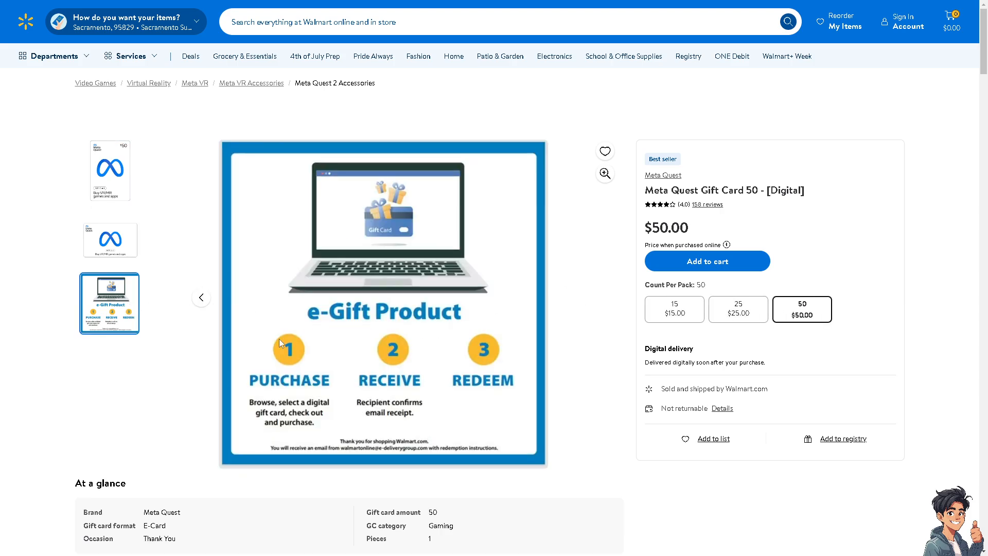
mouse_move(63, 342)
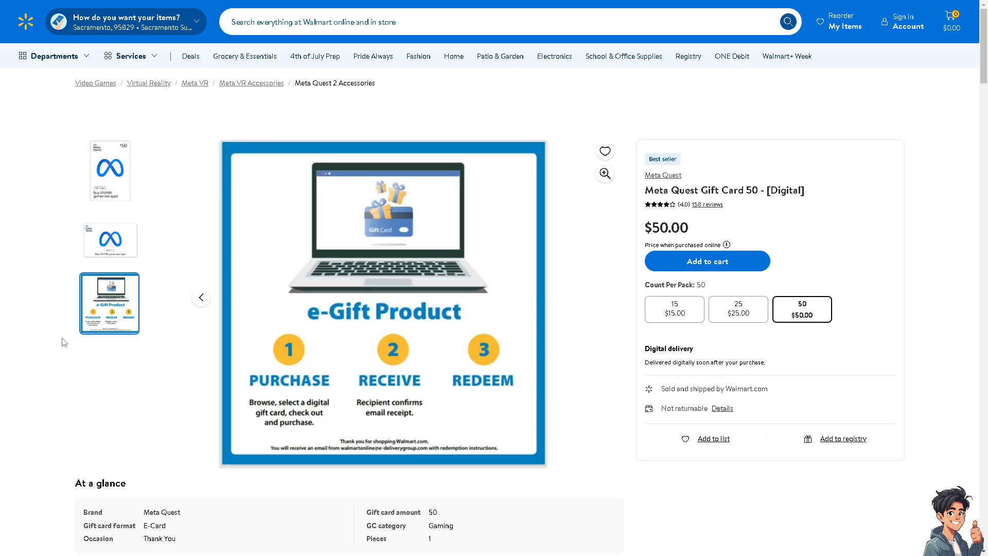
left_click(109, 169)
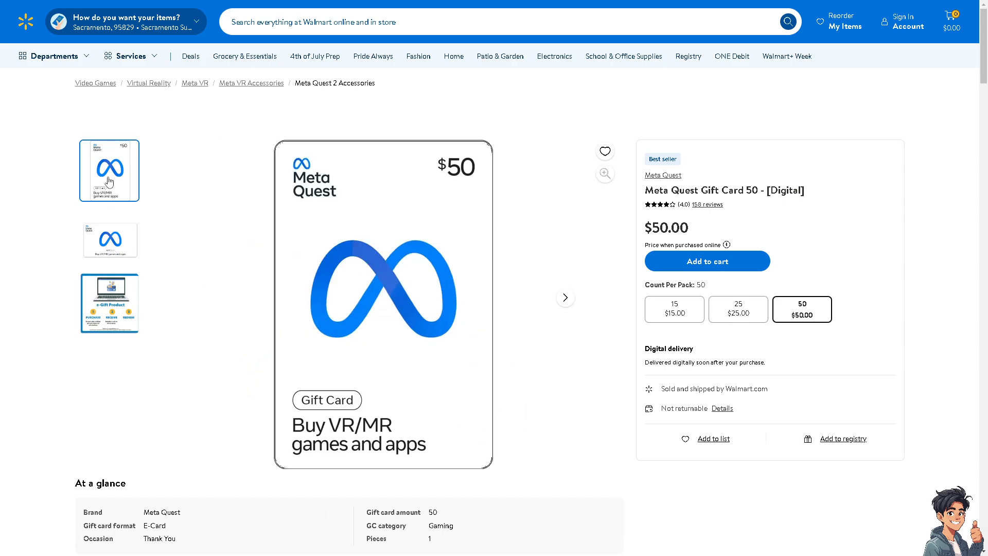
mouse_move(110, 182)
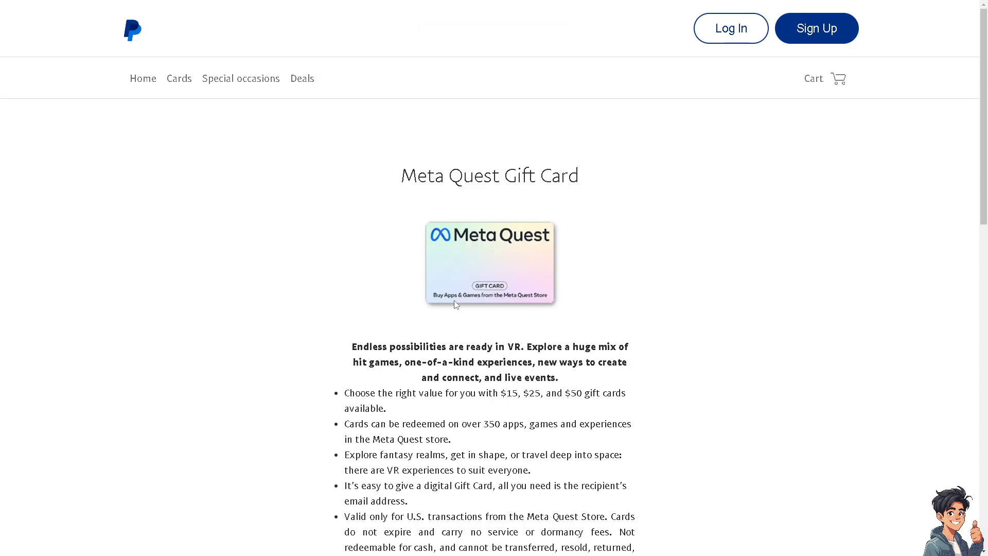
- Scroll to the Custom amount and 'This is a gift' recipient form, then search 'How to Redeem Meta Quest Gift Card on Phone'
scroll("down", 3)
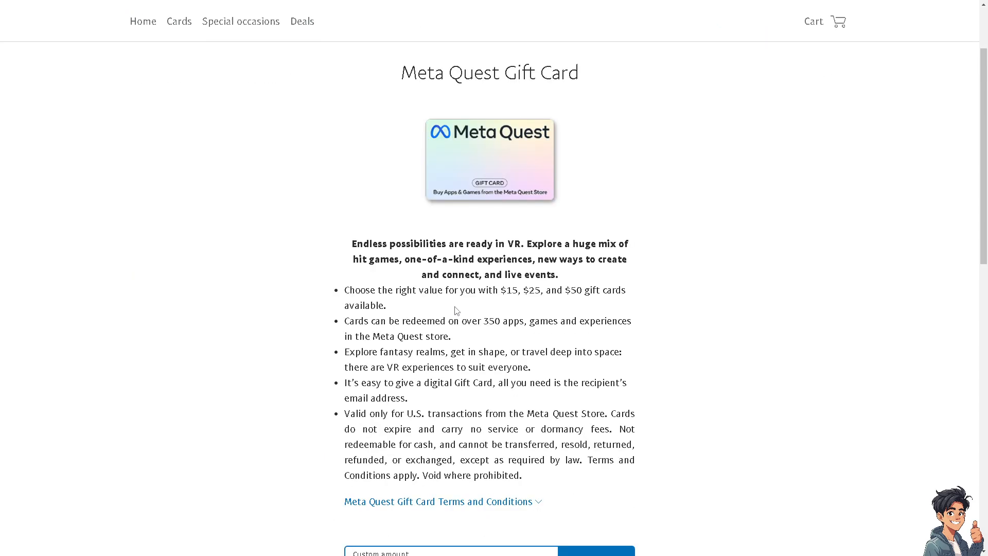
mouse_move(359, 301)
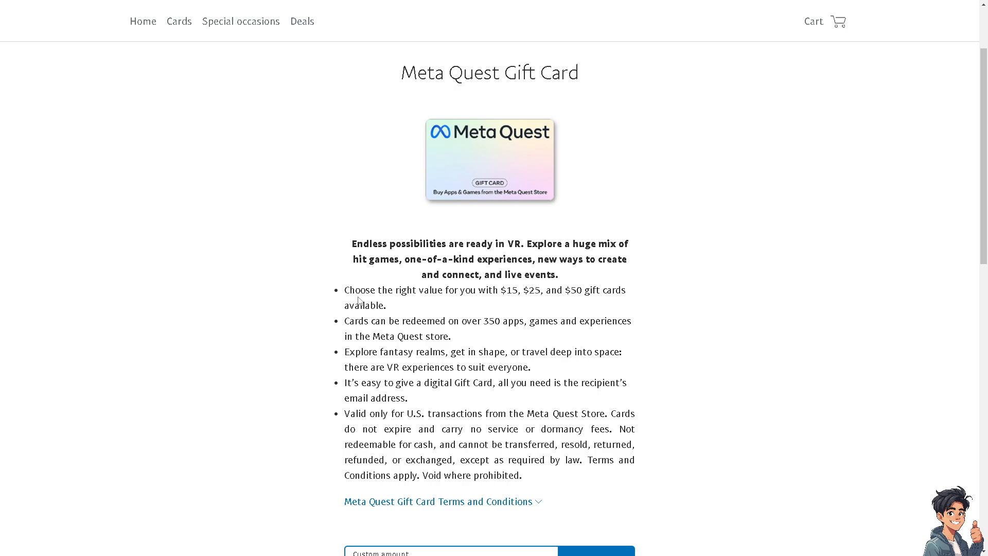
mouse_move(361, 296)
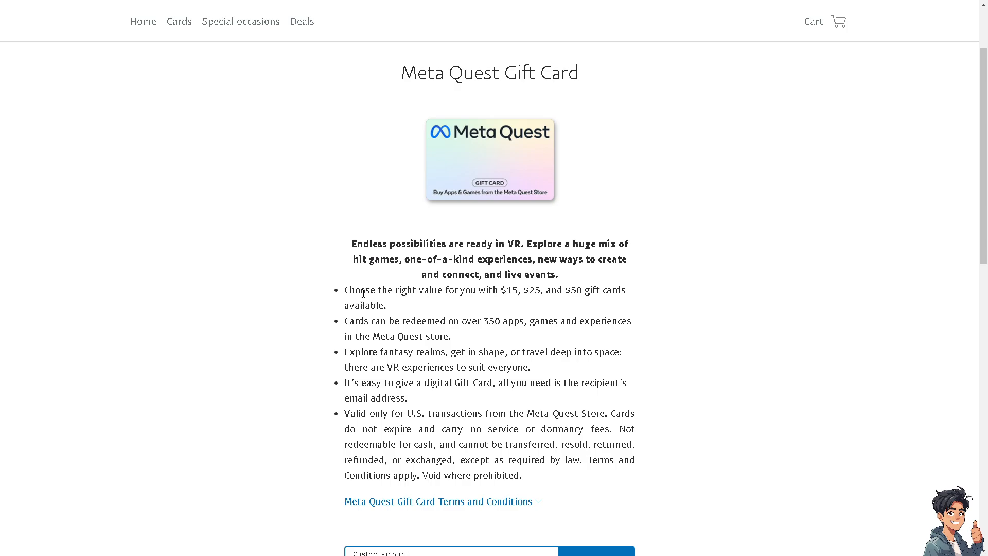
scroll("down", 3)
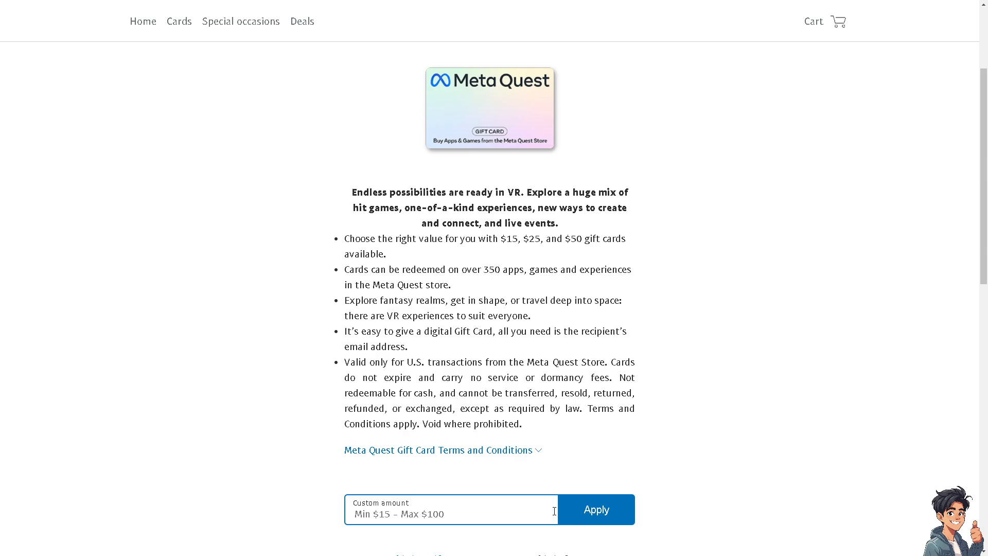
mouse_move(477, 509)
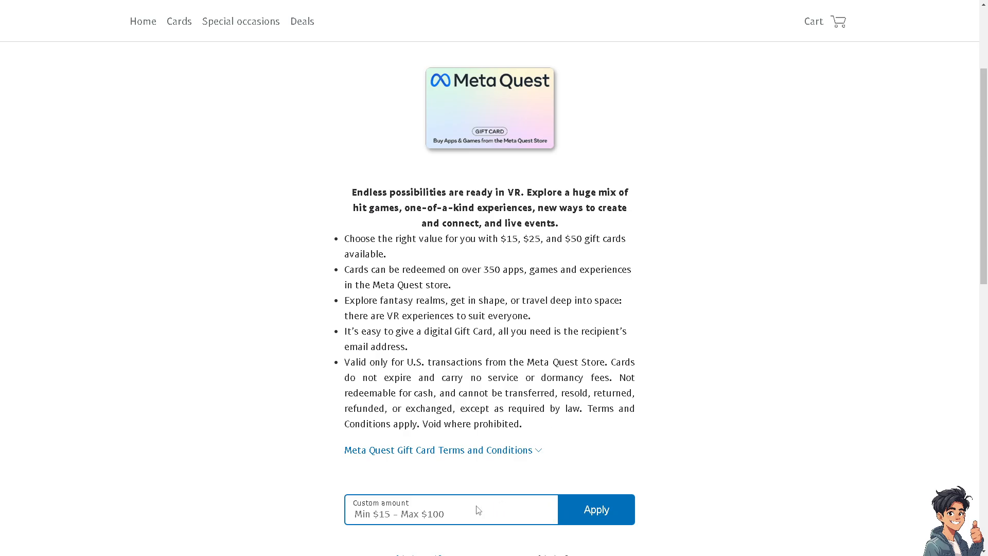
scroll("down", 3)
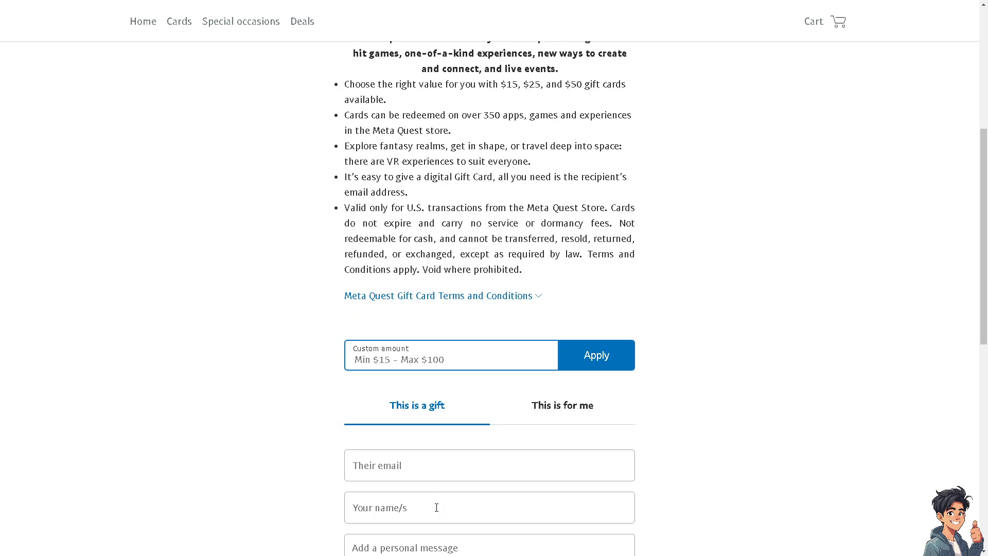
scroll("down", 3)
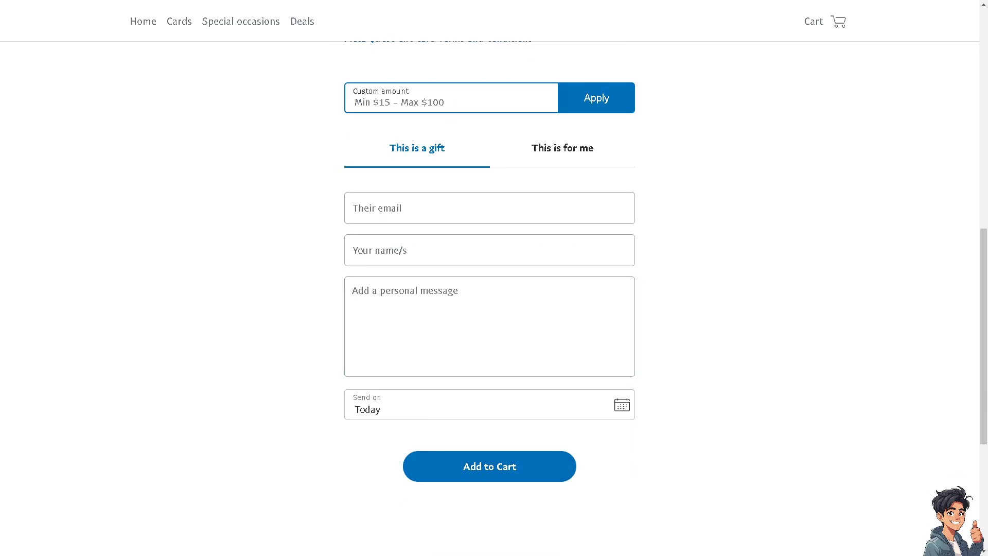
type("How to Redeem Meta Quest Gift Card on Phone")
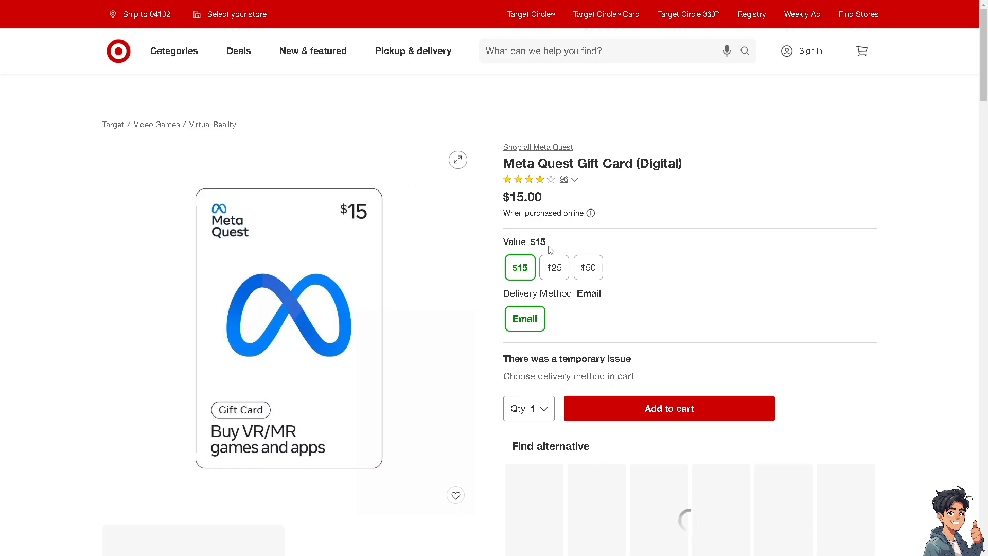
- Select the $50 value for the digital Meta Quest Gift Card with email delivery
left_click(553, 268)
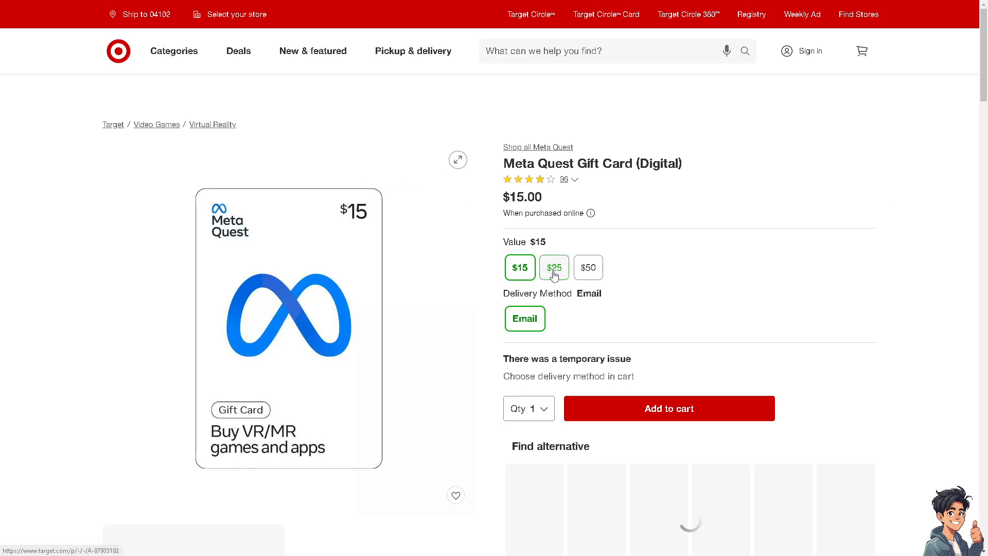
left_click(587, 267)
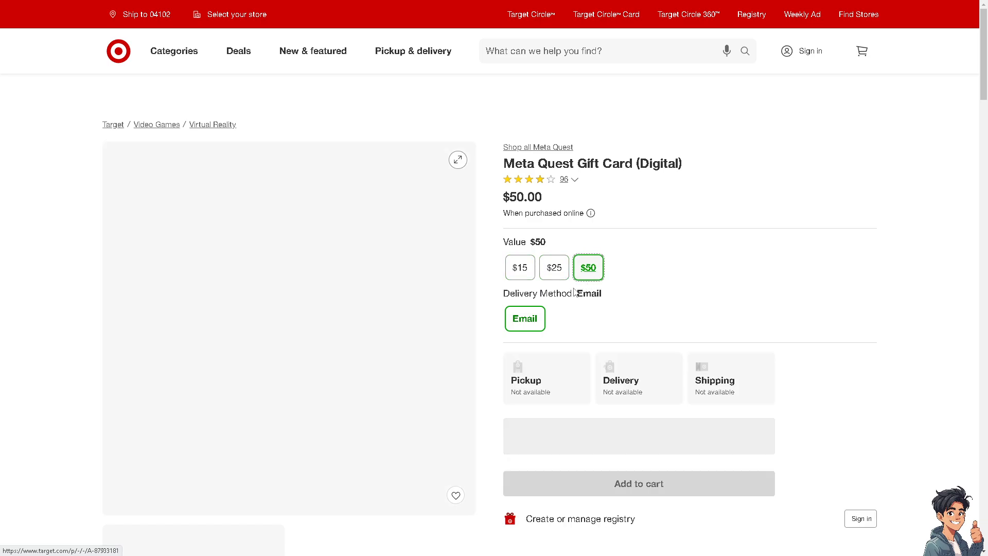
left_click(524, 318)
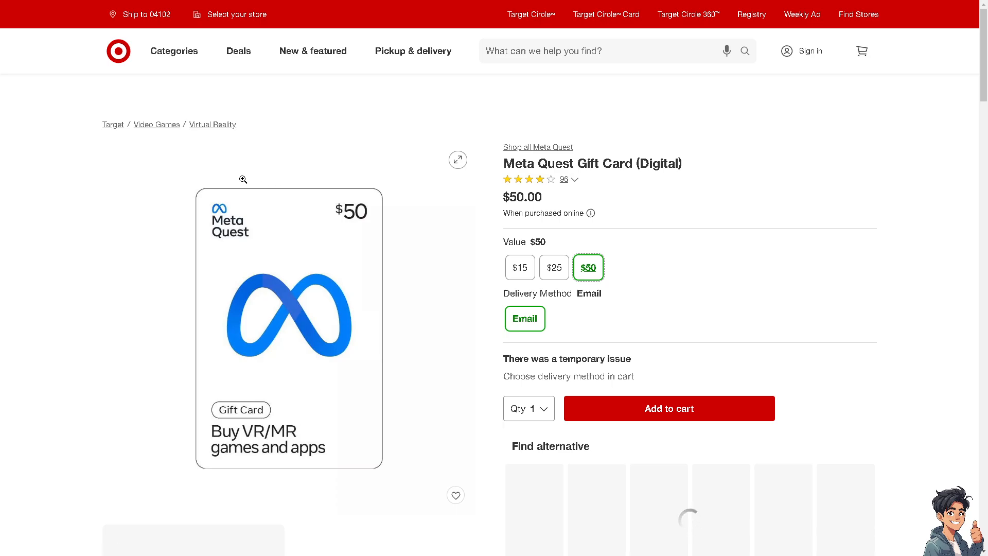
mouse_move(956, 176)
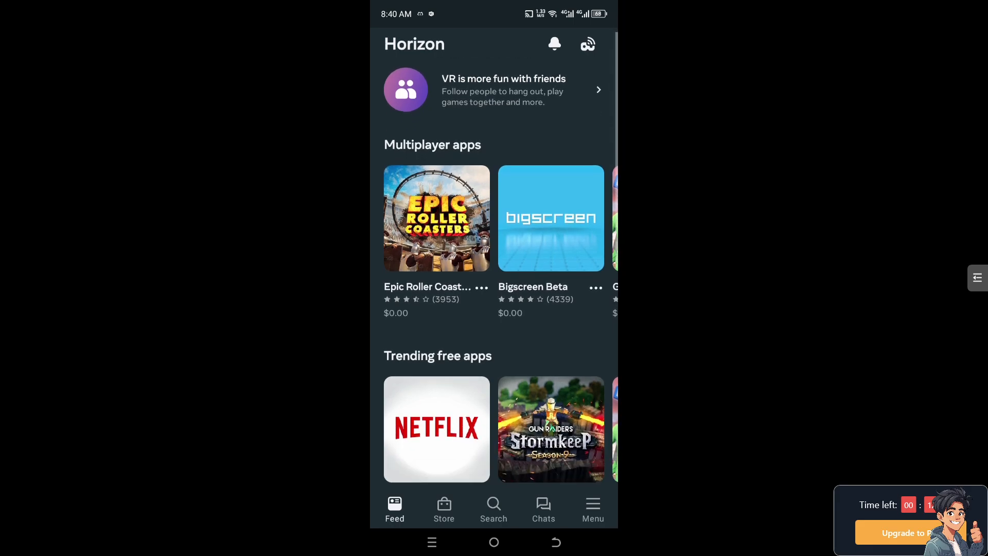
- Browse the feed's multiplayer and trending apps, then bring up the Menu list of sections
scroll("down", 3)
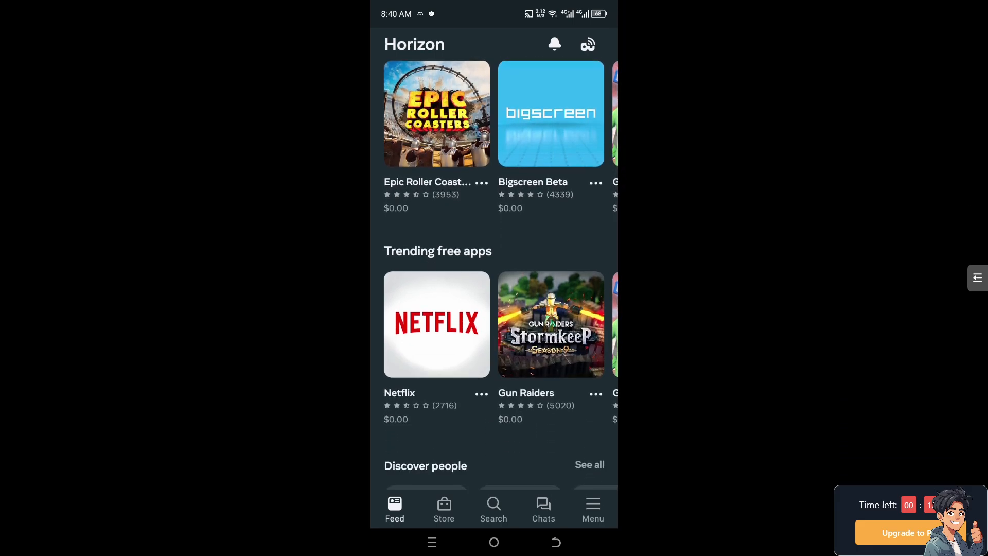
scroll("down", 3)
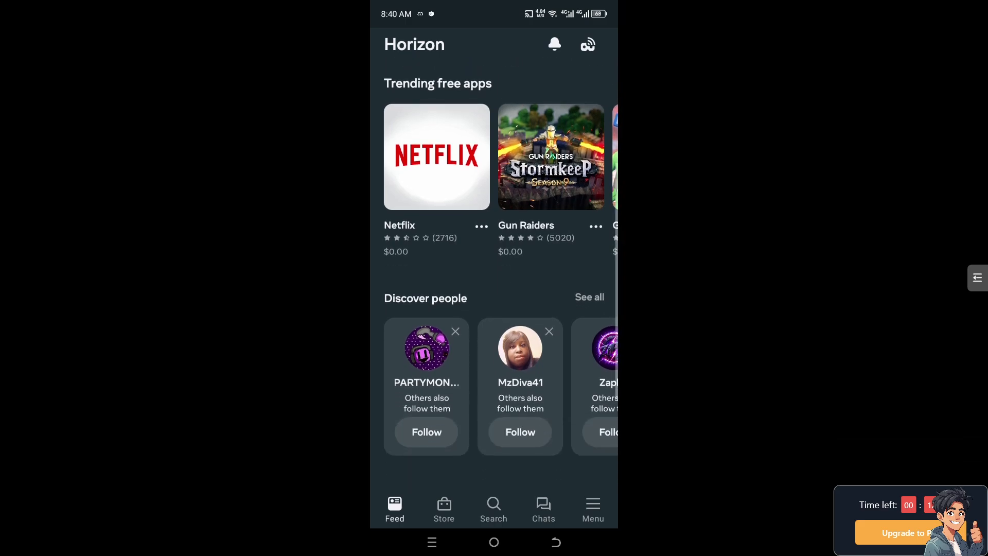
scroll("down", 3)
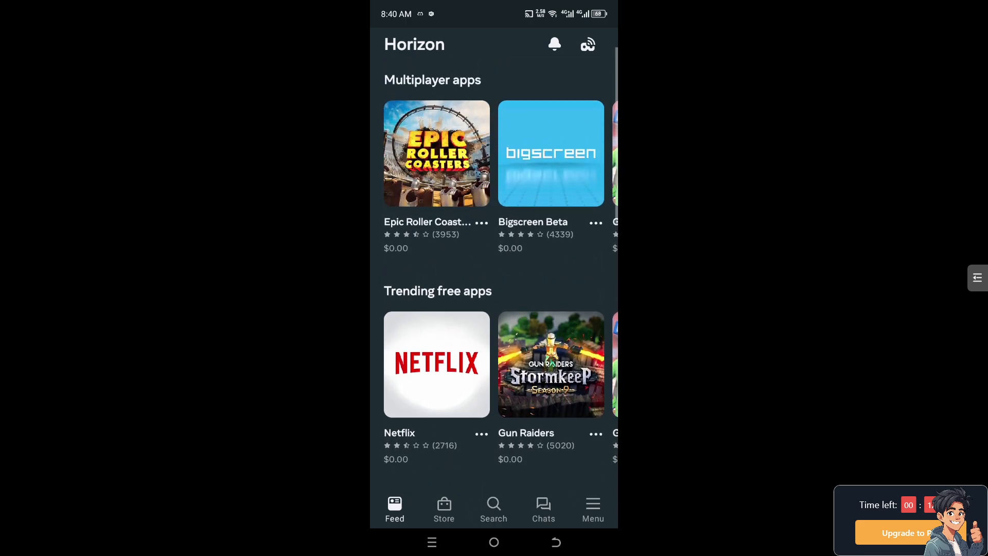
scroll("down", 3)
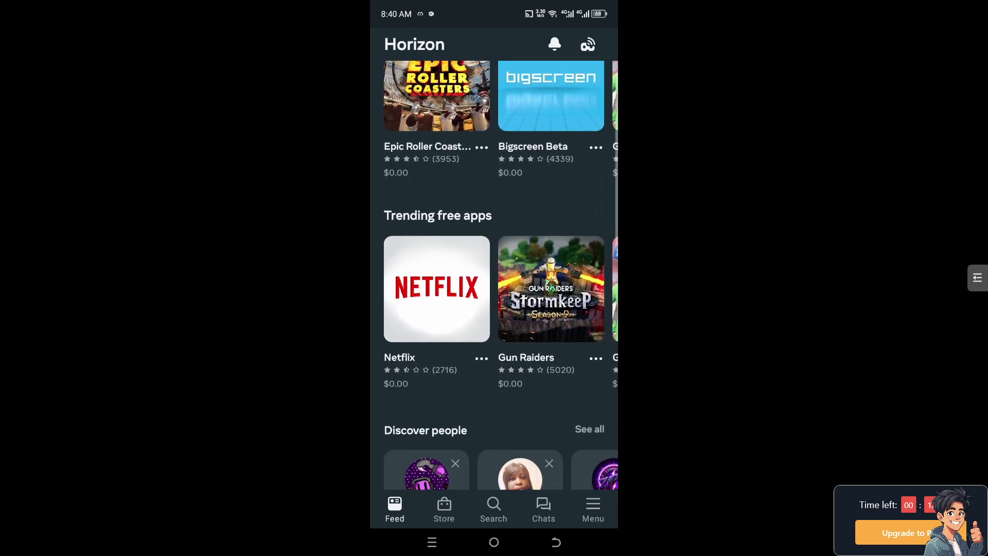
scroll("up", 3)
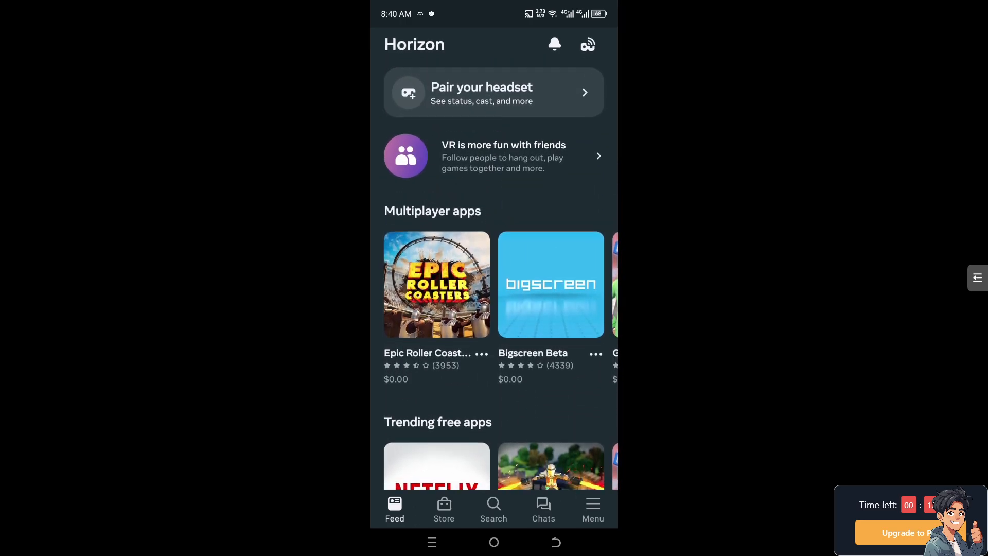
left_click(591, 510)
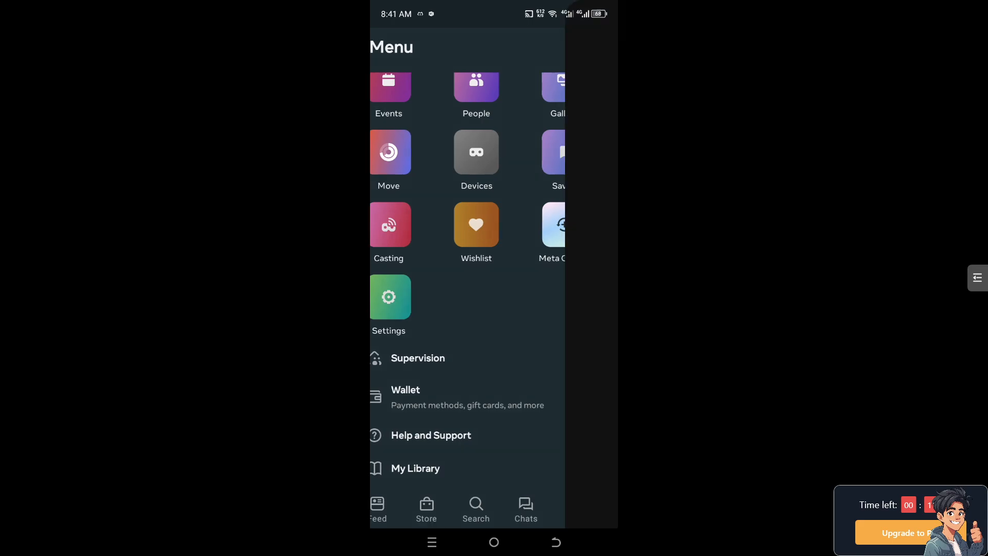
- Go into Settings and choose Redeem Store code to reach the Redeem Code screen
left_click(389, 296)
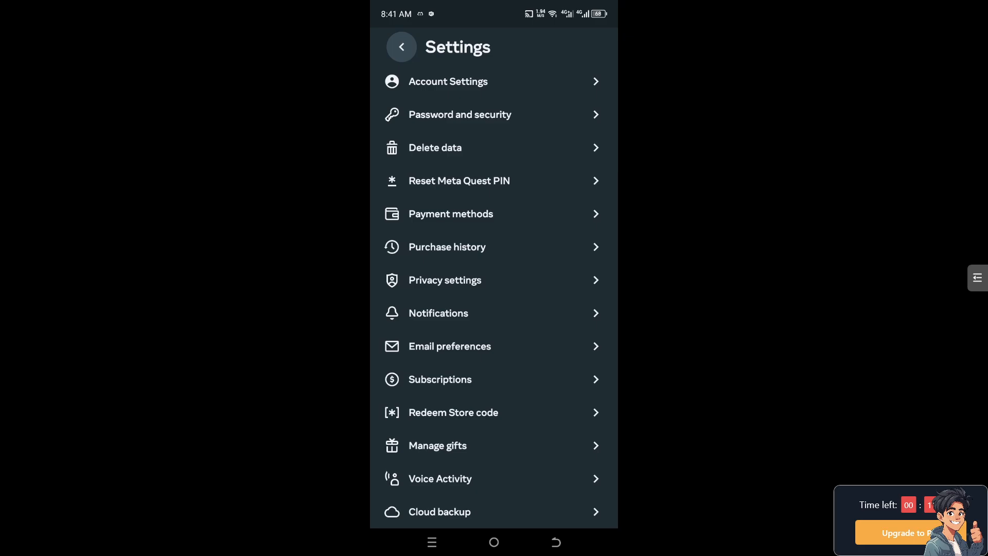
left_click(453, 411)
type("RUII-E")
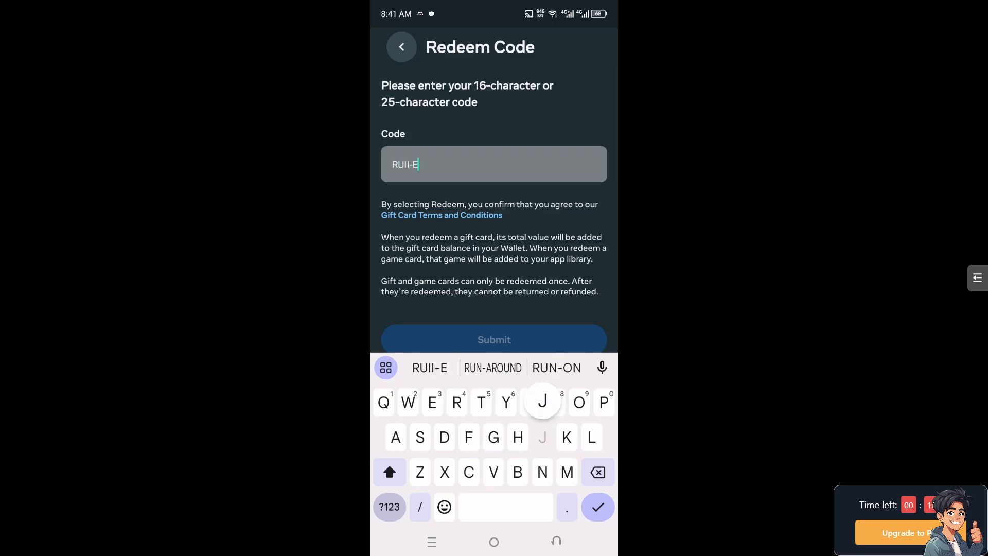
- Enter the gift card code 'JSB-SHJ' into the Code field on the Redeem Code screen
type("JSB-SHJ")
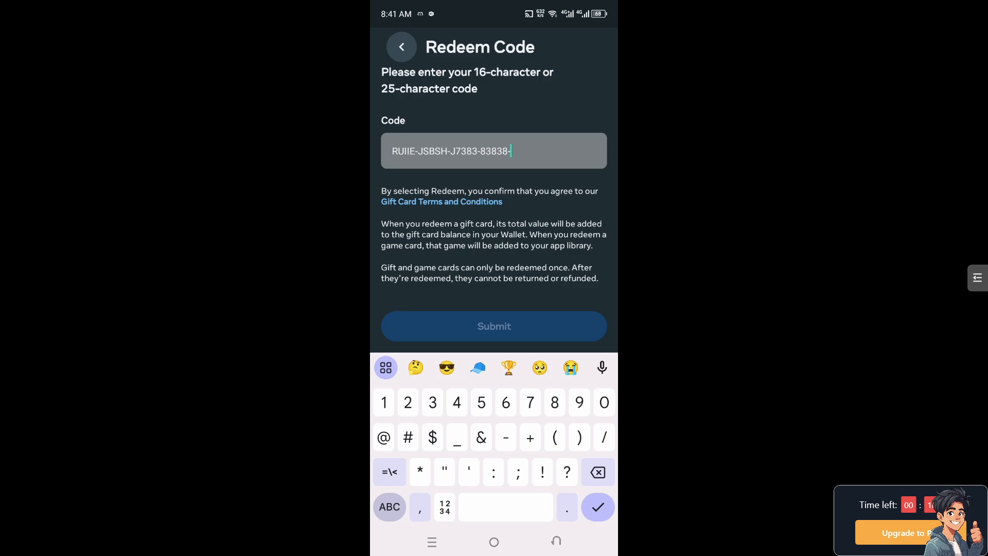
left_click(400, 47)
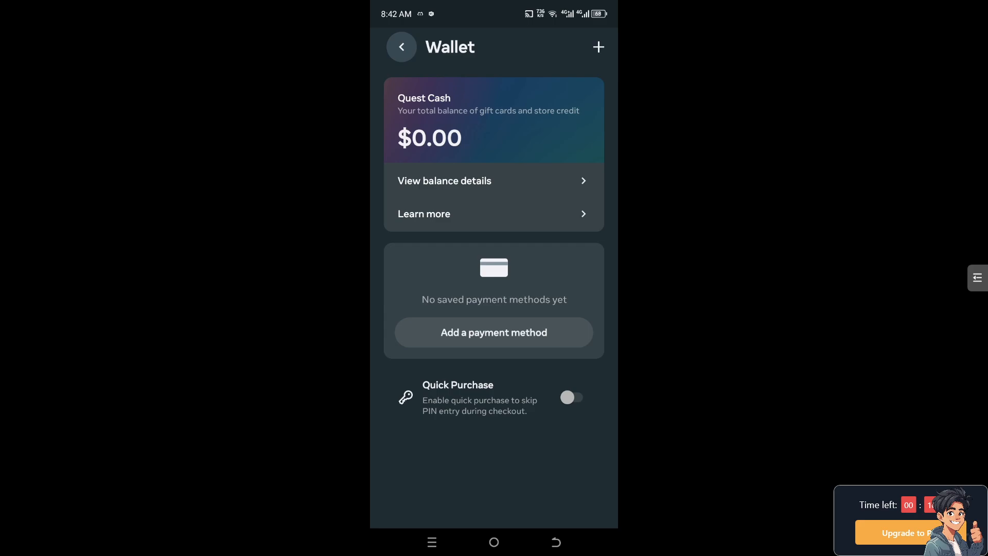
- View the Quest Cash balance details showing $0.00 with no transactions, then go back
left_click(444, 181)
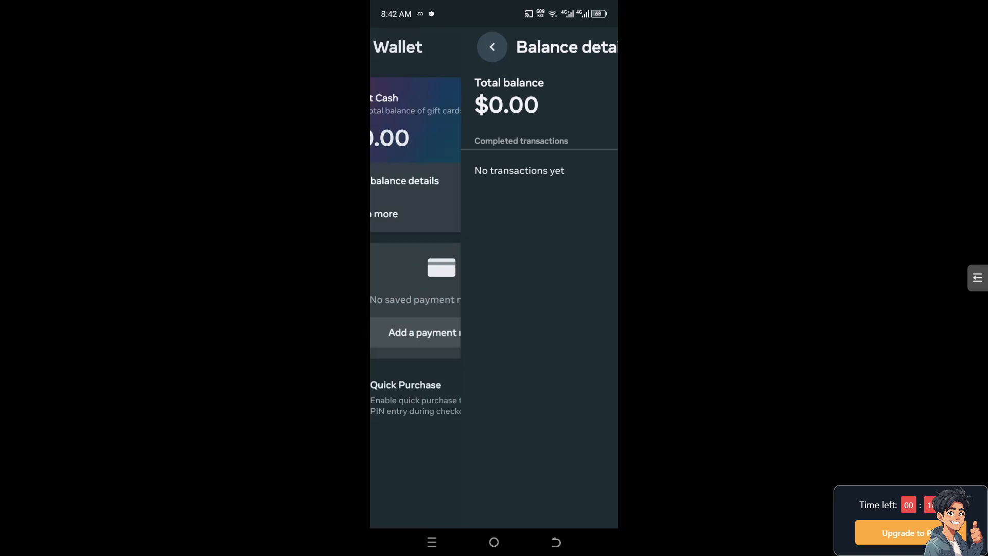
left_click(492, 47)
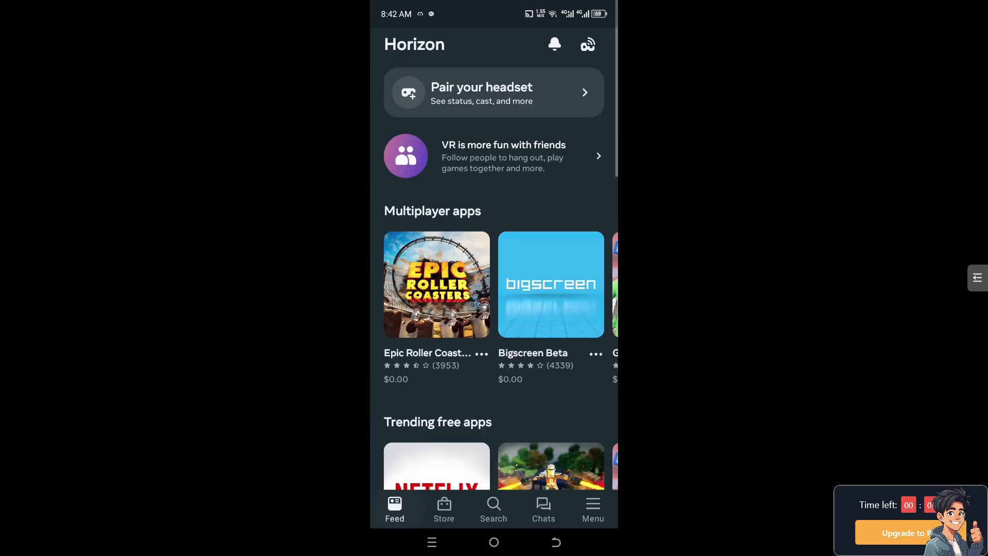
- Scroll the home feed down to the 'Discover more apps for you' recommendations
scroll("down", 3)
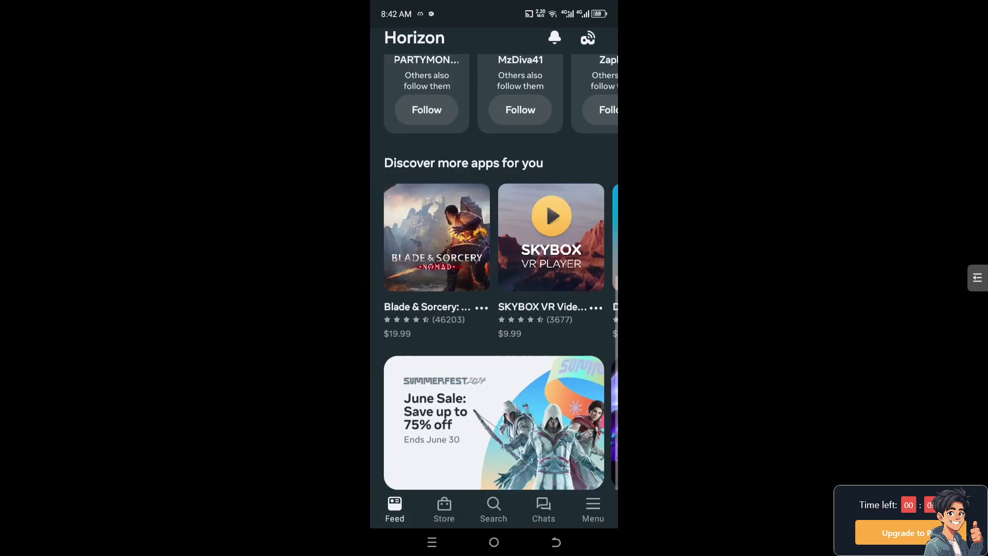